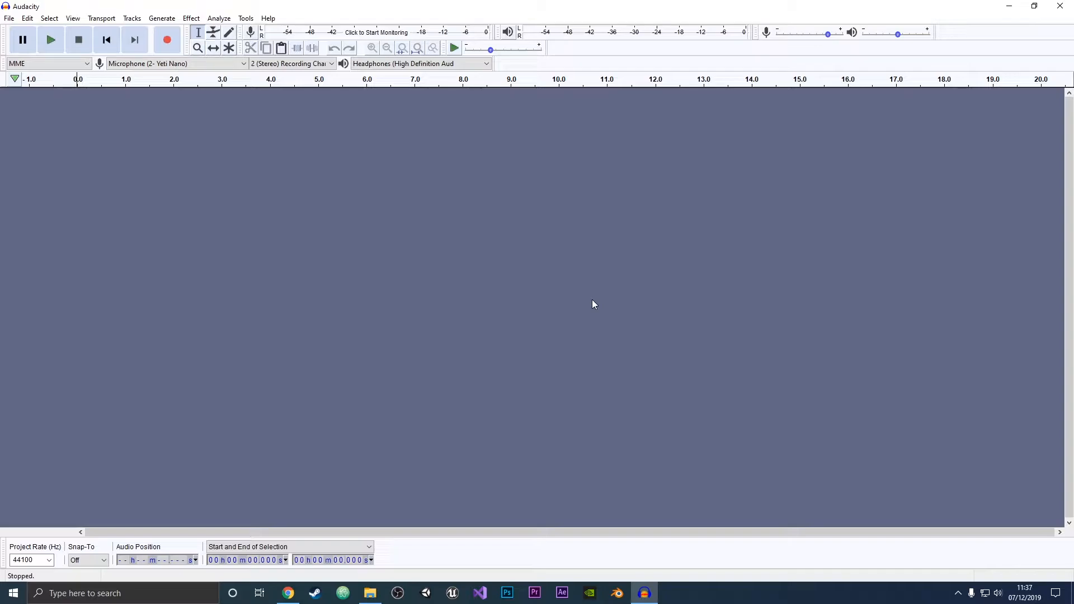
# Download the Fish Fillets PC (Win) version 1.1 zip from the Chrome page
pyautogui.click(287, 593)
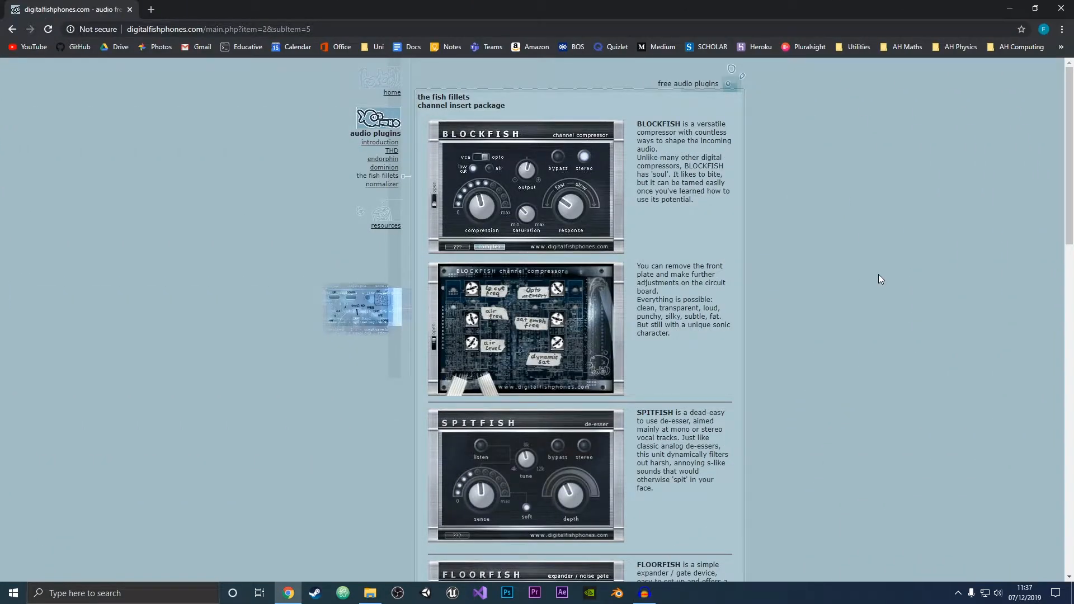
pyautogui.moveTo(825, 192)
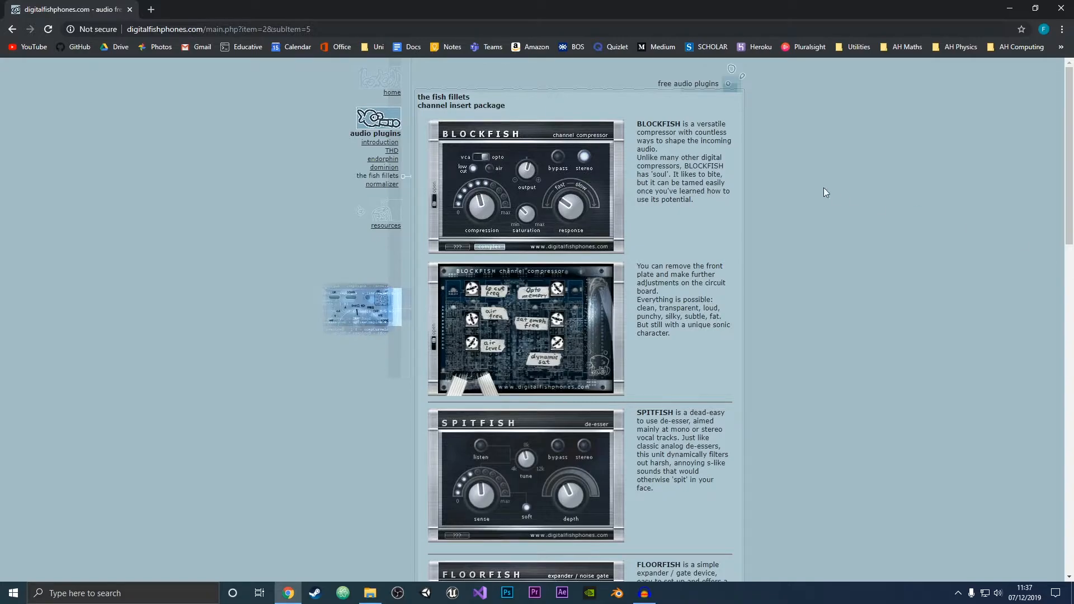
pyautogui.doubleClick(449, 97)
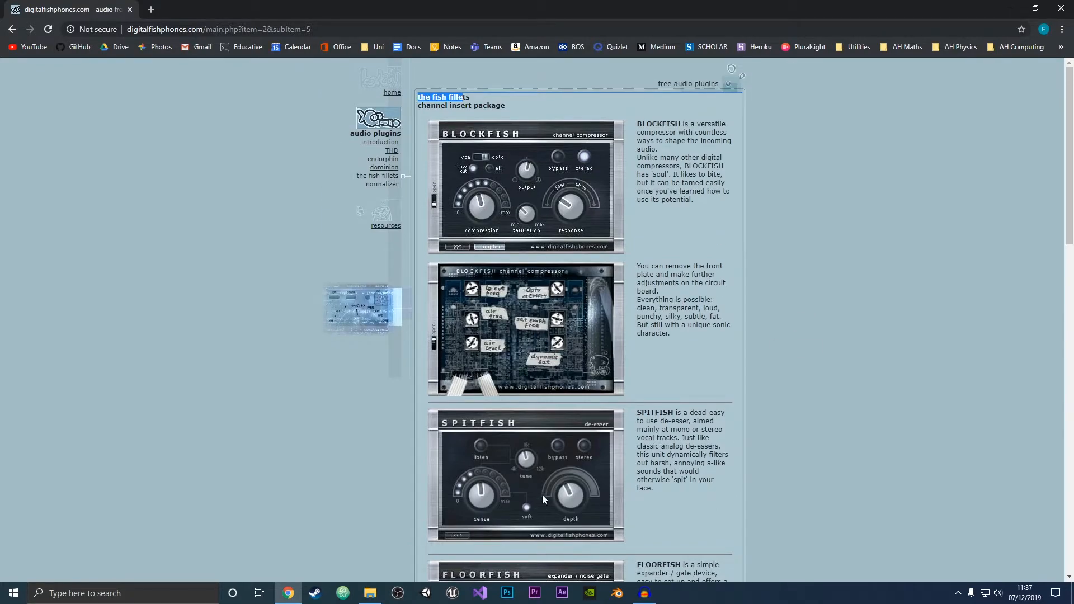
pyautogui.scroll(-3)
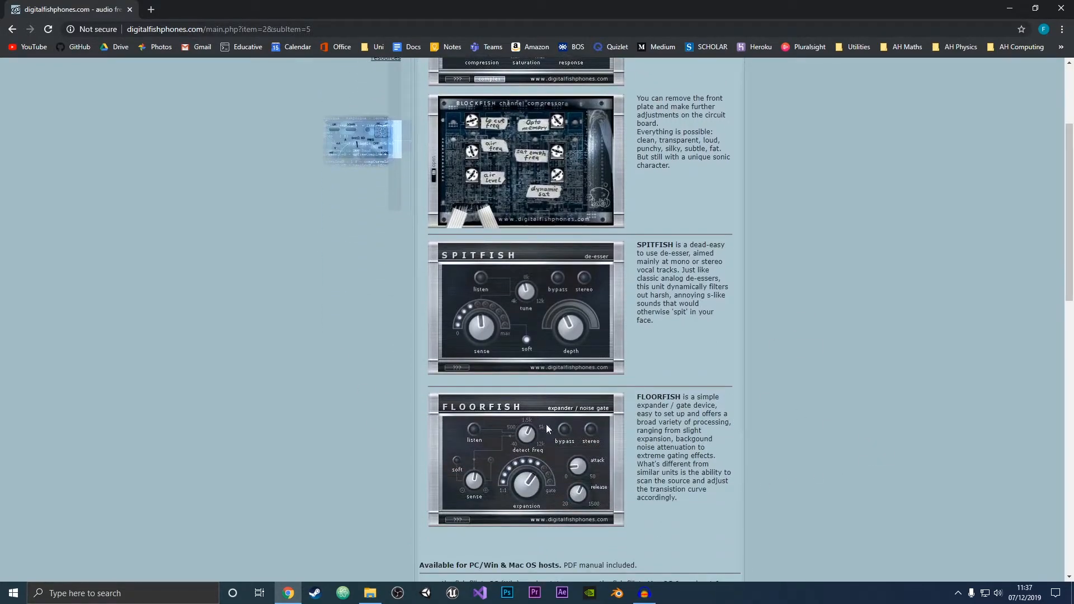
pyautogui.scroll(-3)
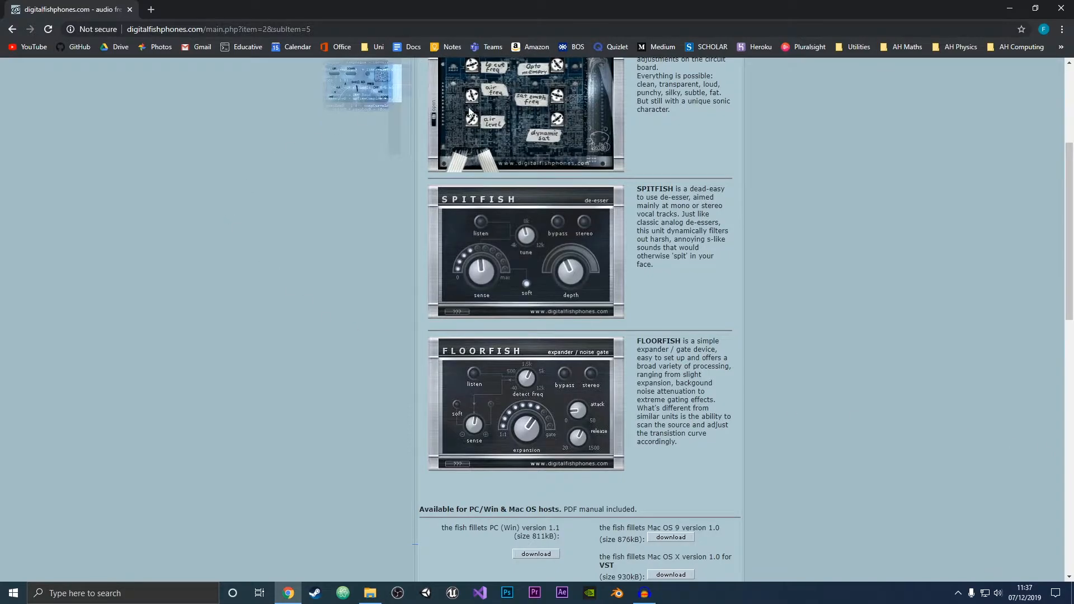
pyautogui.moveTo(589, 244)
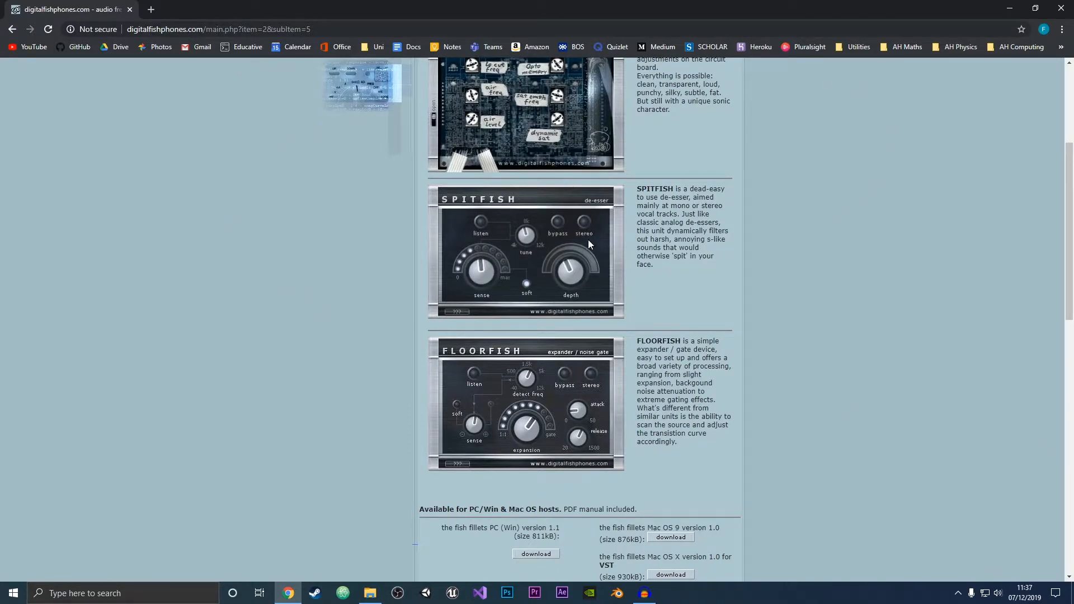
pyautogui.scroll(3)
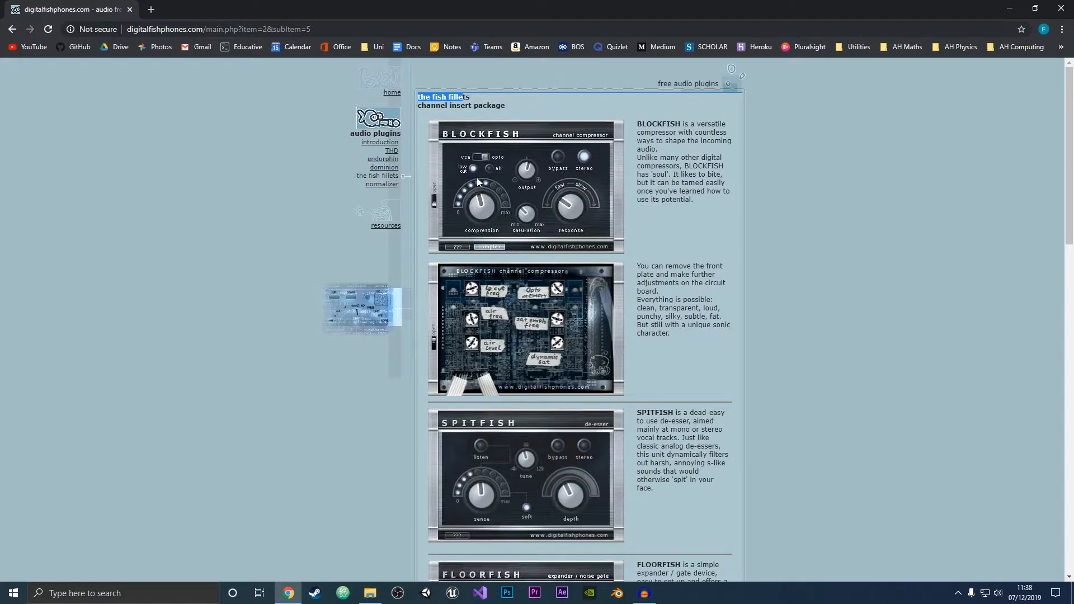
pyautogui.scroll(-3)
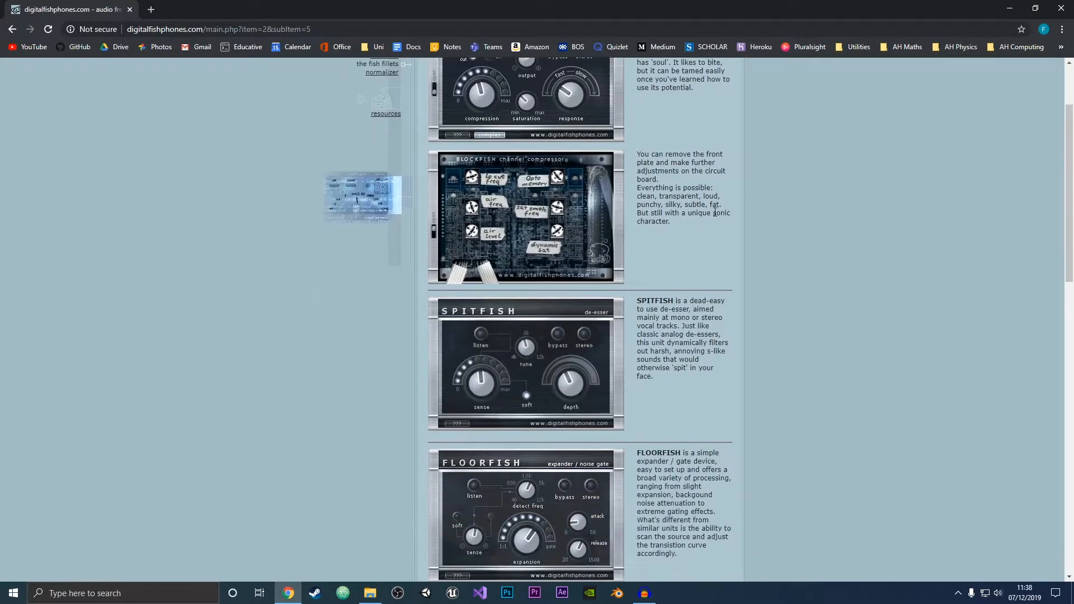
pyautogui.scroll(-3)
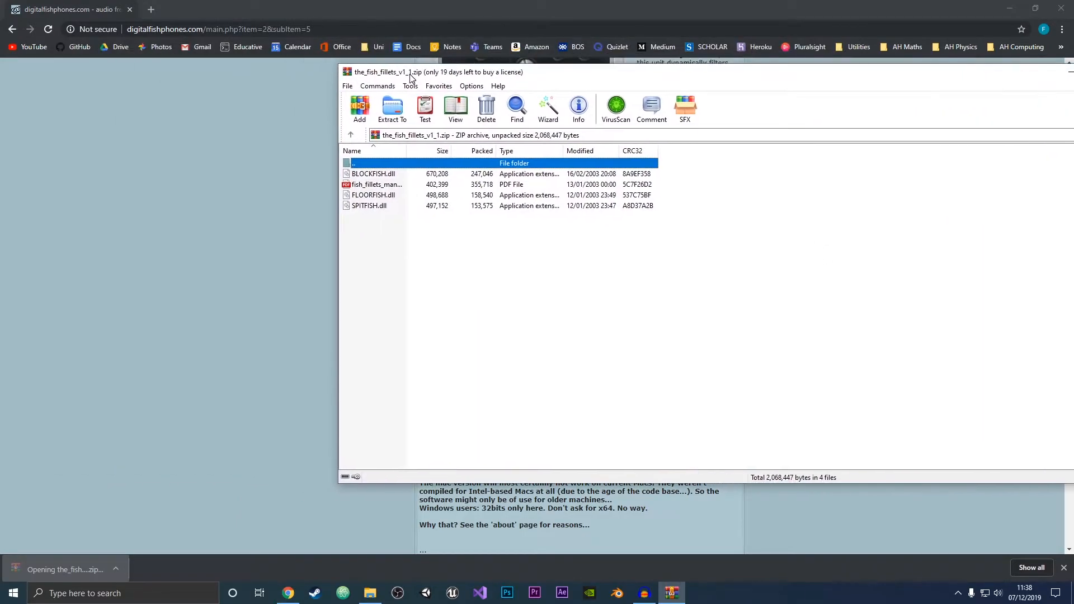
# Extract the archive to the default Downloads path and close WinRAR
pyautogui.click(391, 109)
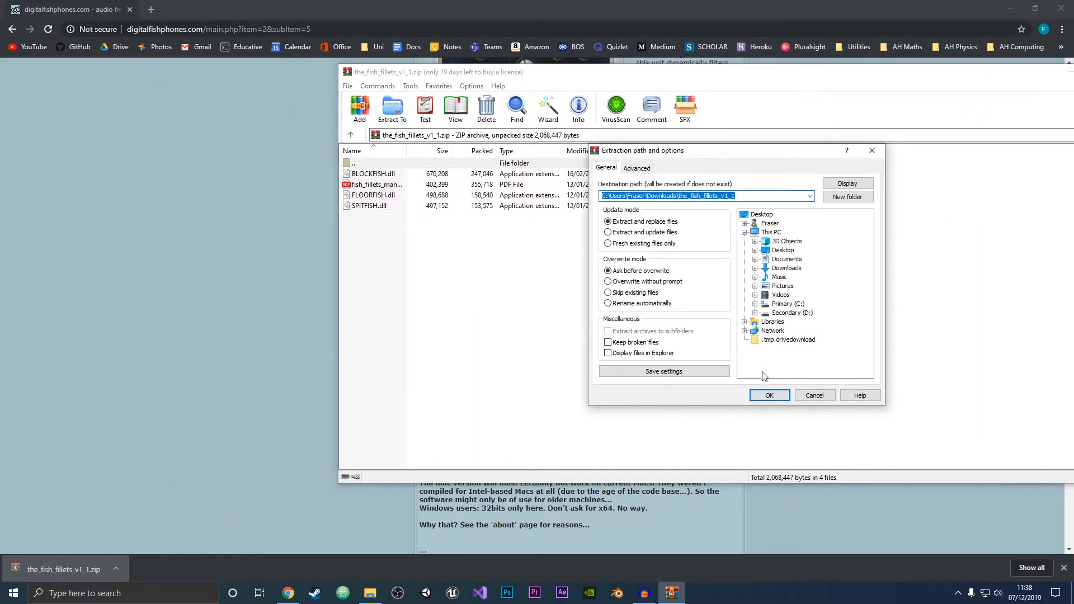
pyautogui.click(769, 395)
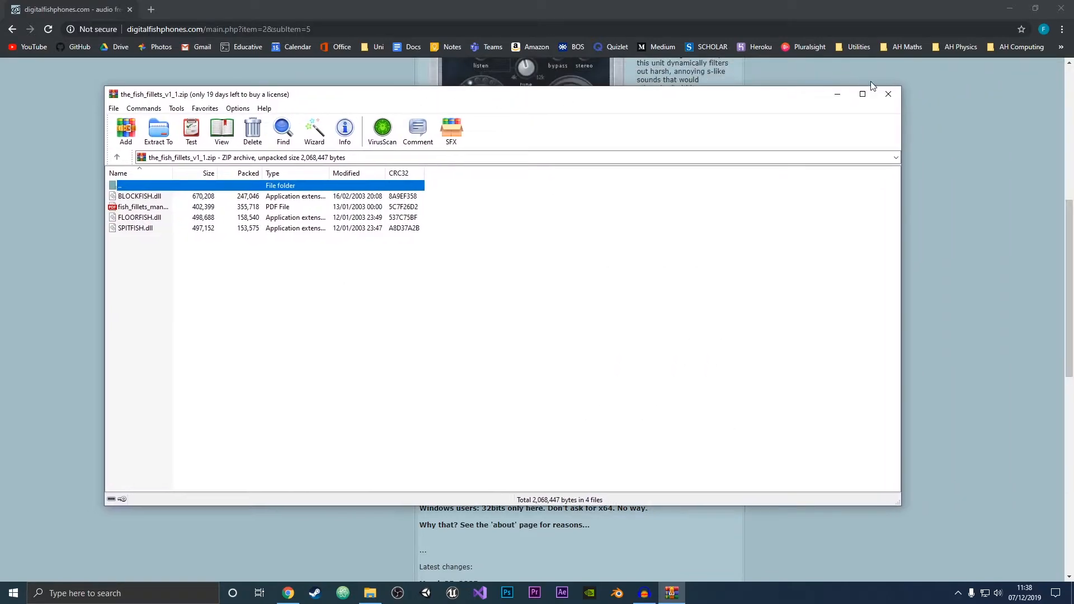
pyautogui.click(370, 593)
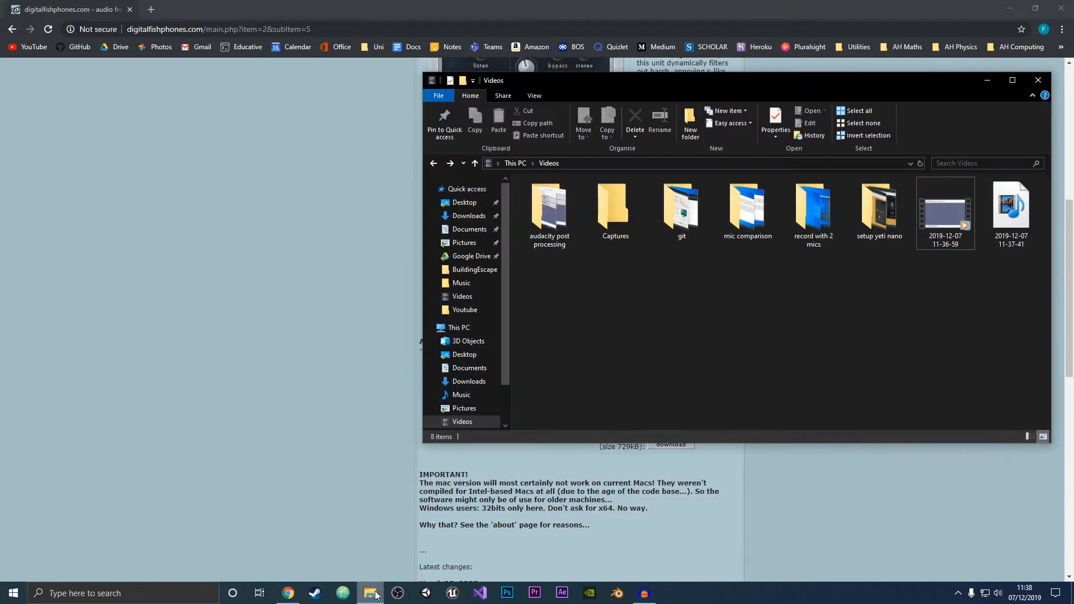
# Open the the_fish_fillets_v1_1 folder in Downloads and select all four files
pyautogui.click(470, 215)
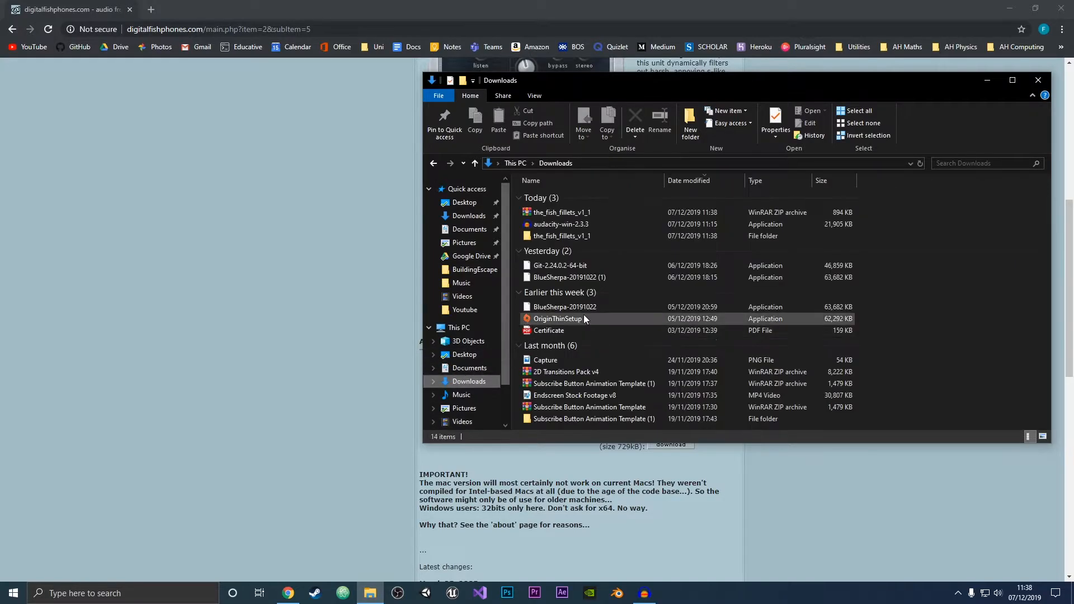
pyautogui.rightClick(562, 211)
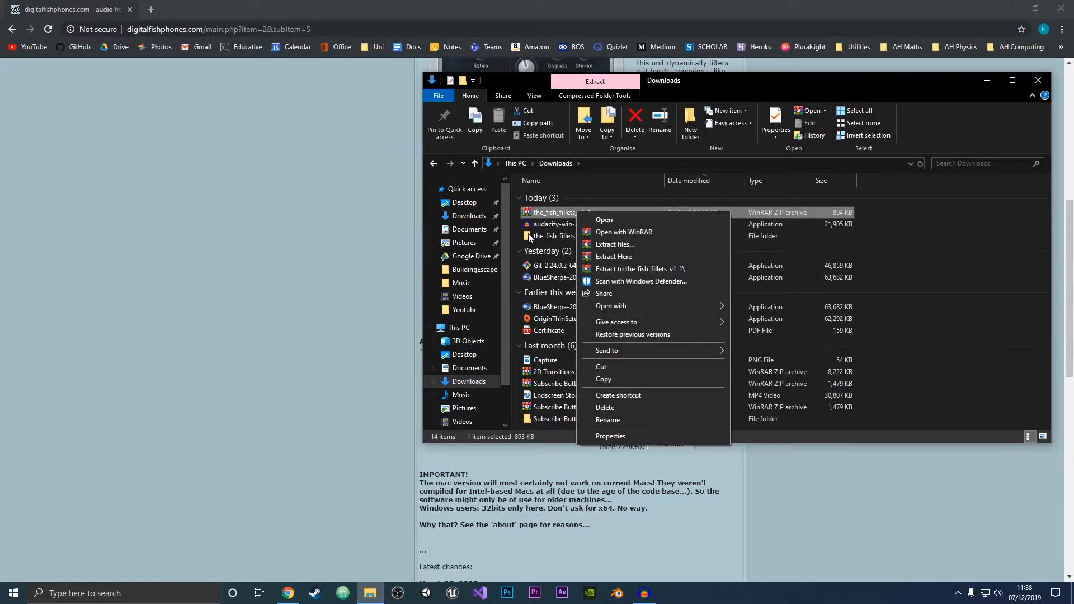
pyautogui.click(640, 268)
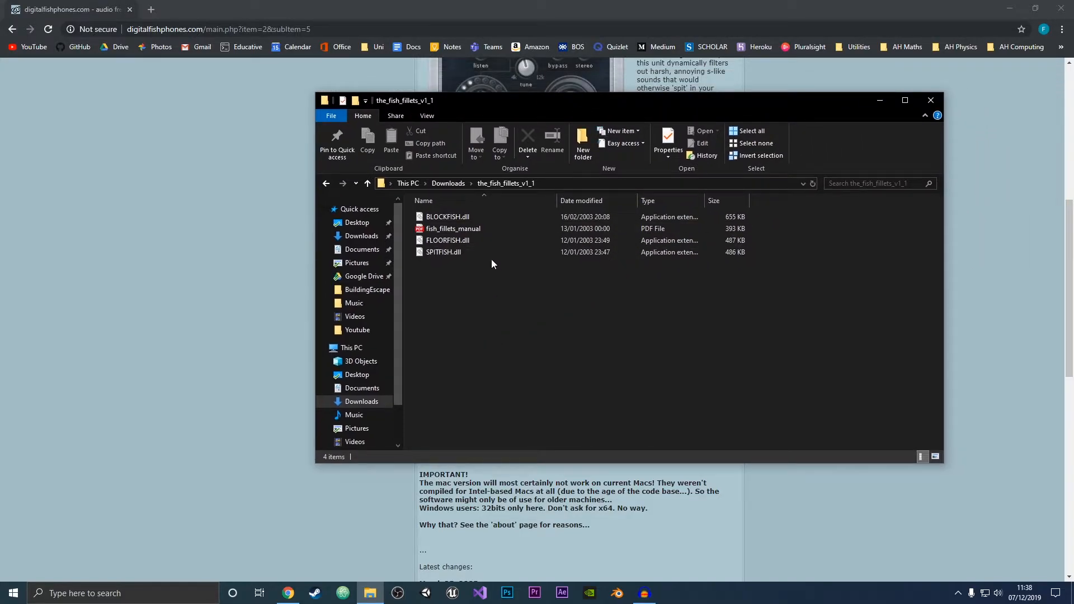
pyautogui.press('ctrl+a')
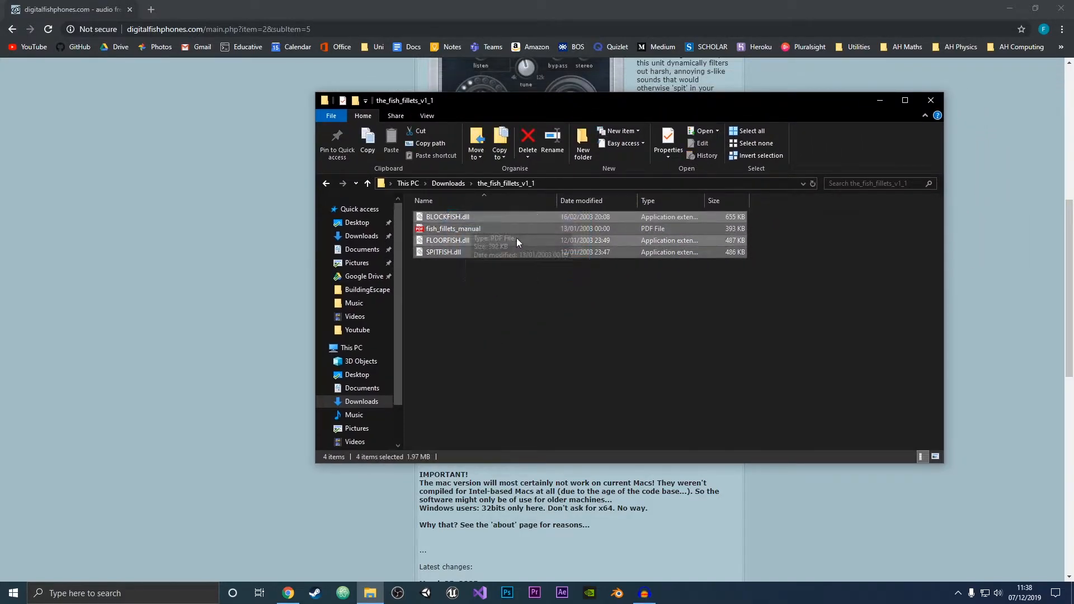
pyautogui.moveTo(461, 236)
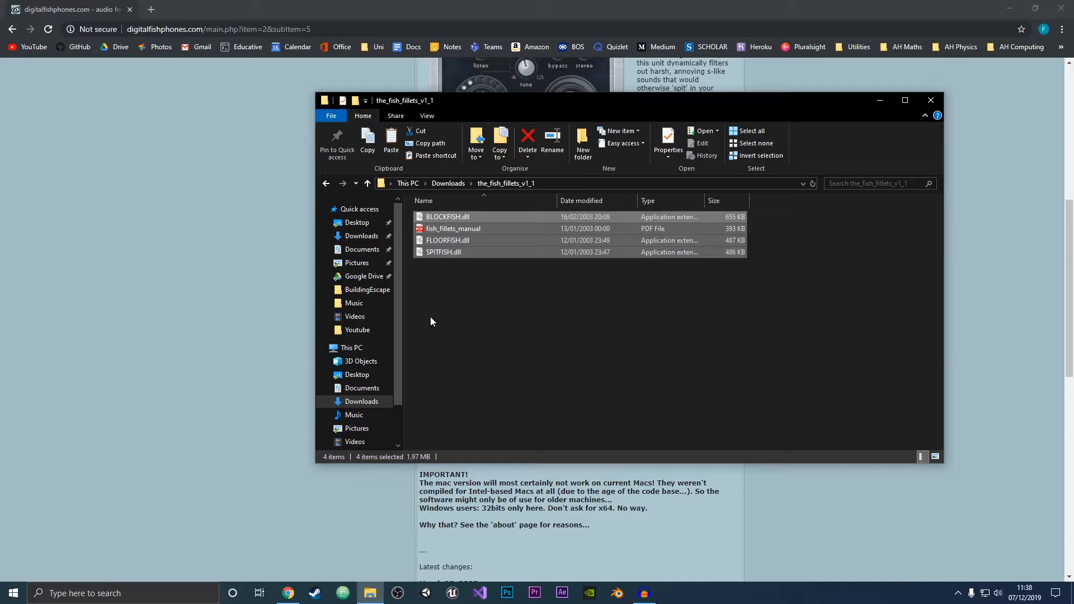
pyautogui.moveTo(570, 336)
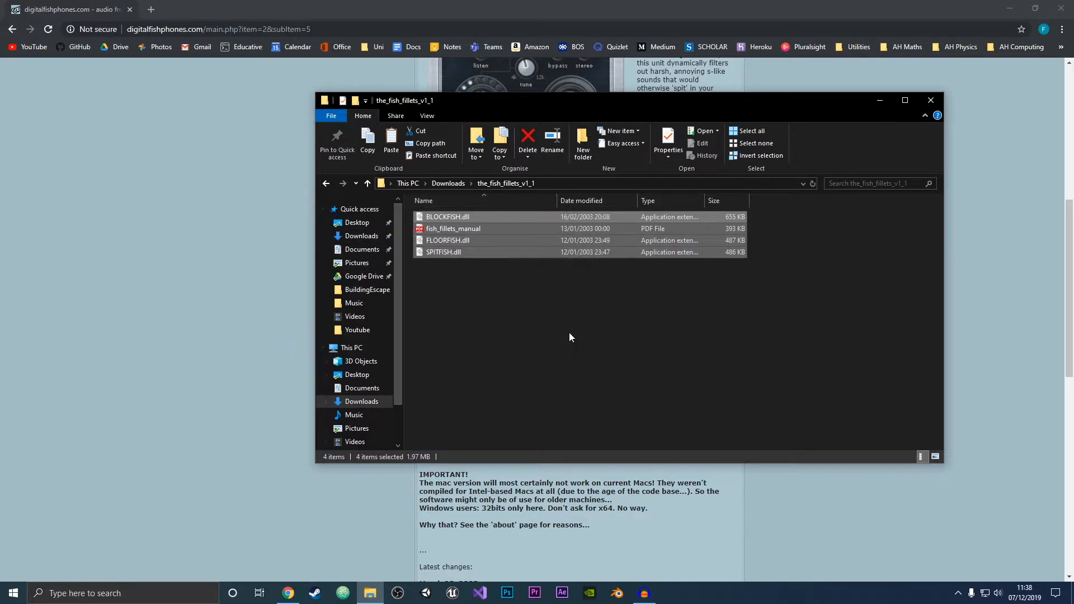
pyautogui.moveTo(439, 323)
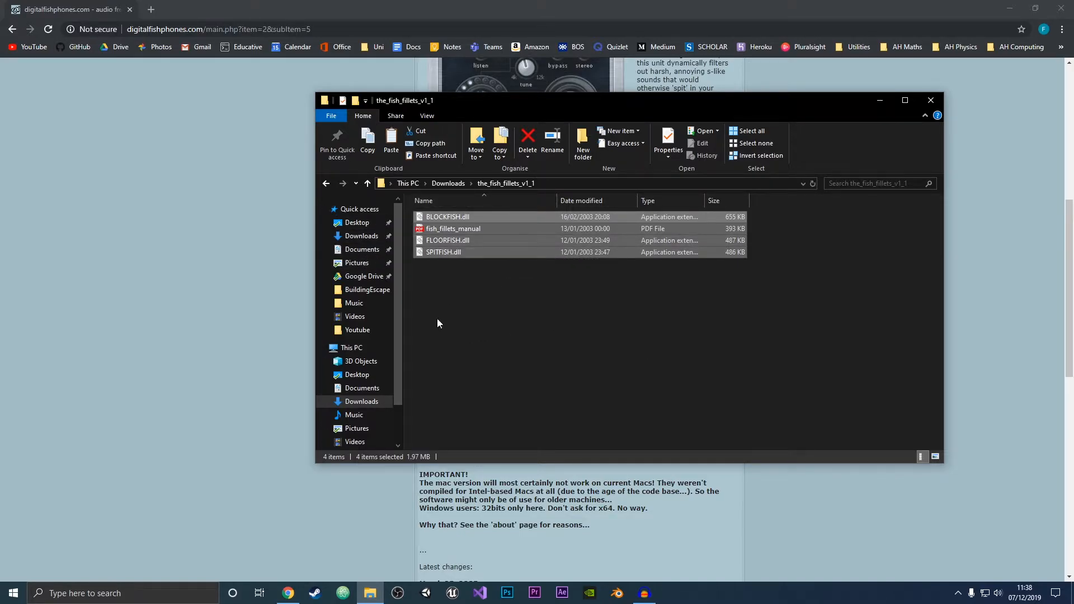
pyautogui.click(351, 347)
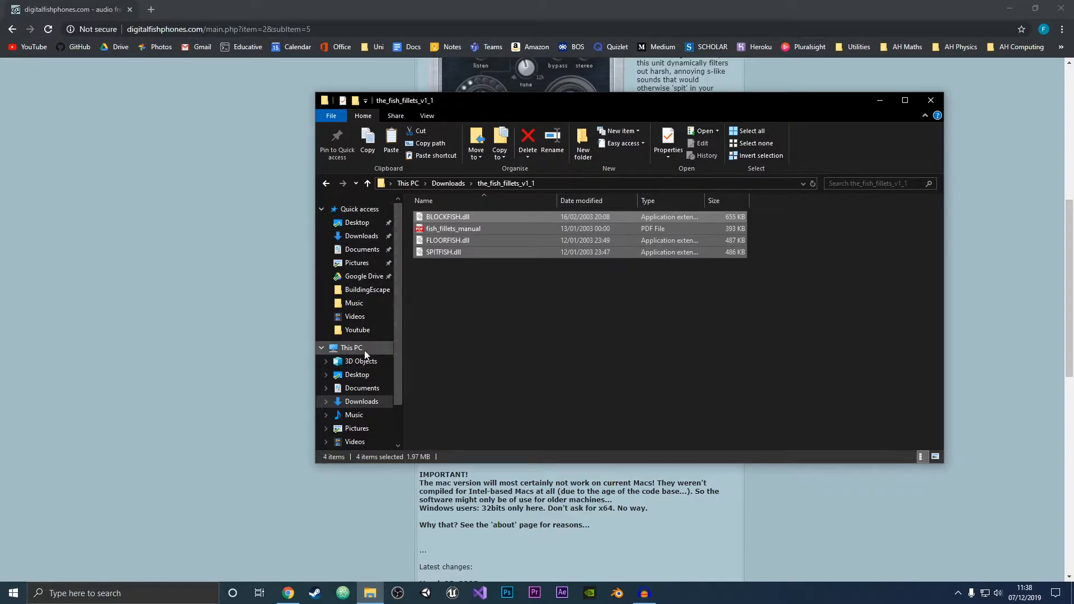
# Navigate through C: and Program Files (x86) to Audacity's Plug-Ins folder
pyautogui.click(351, 348)
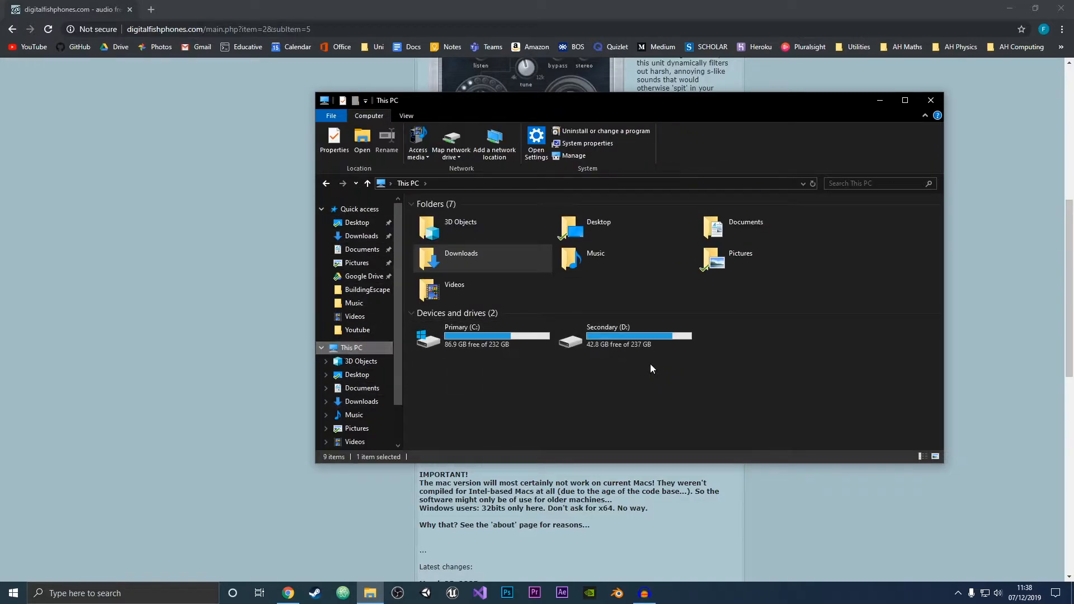
pyautogui.doubleClick(461, 336)
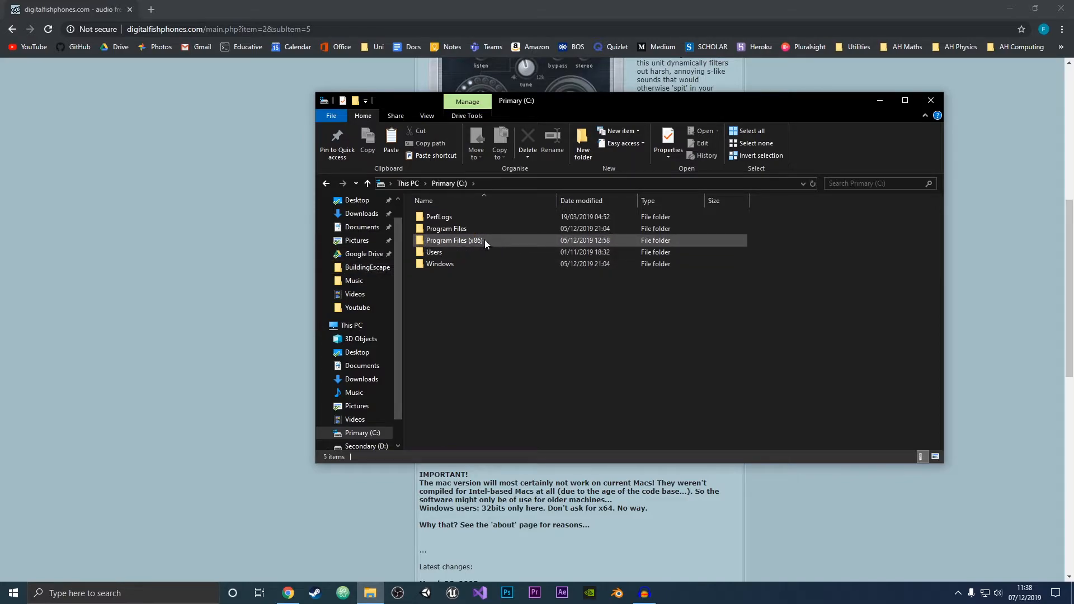
pyautogui.doubleClick(454, 240)
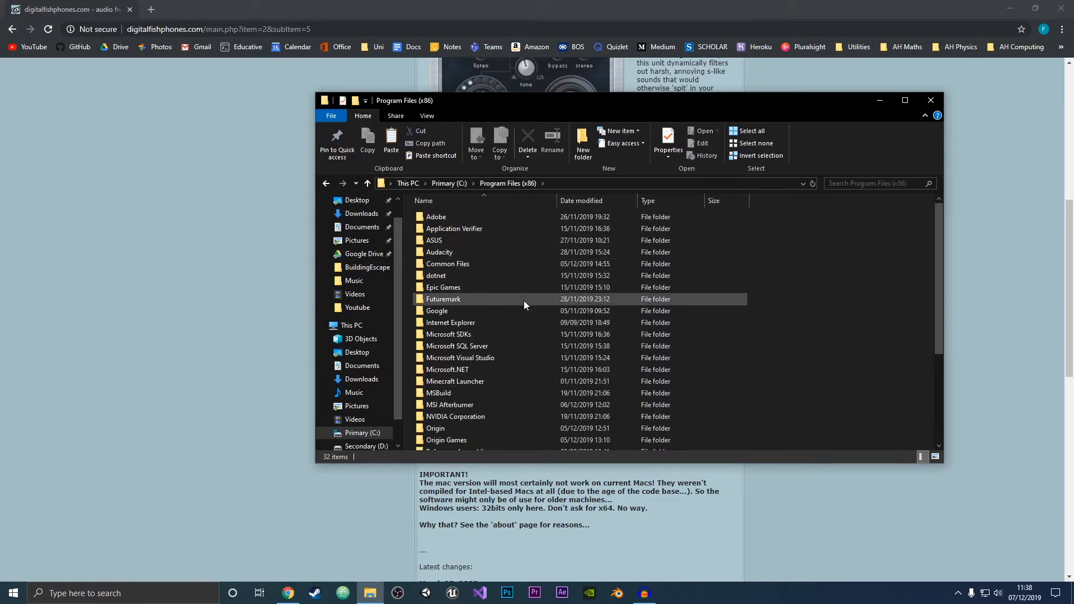
pyautogui.doubleClick(440, 253)
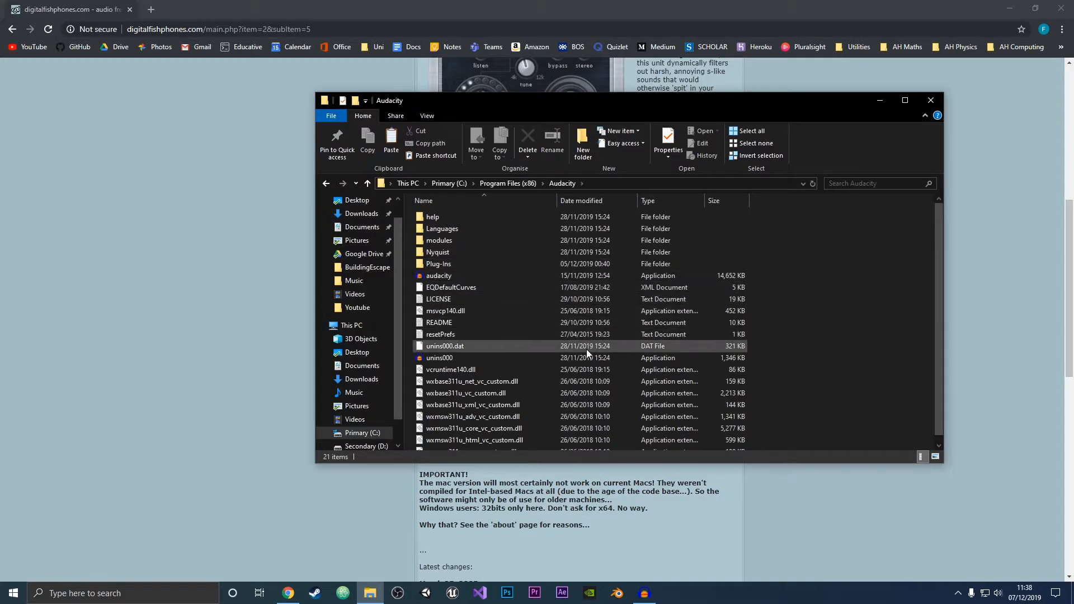
pyautogui.doubleClick(438, 263)
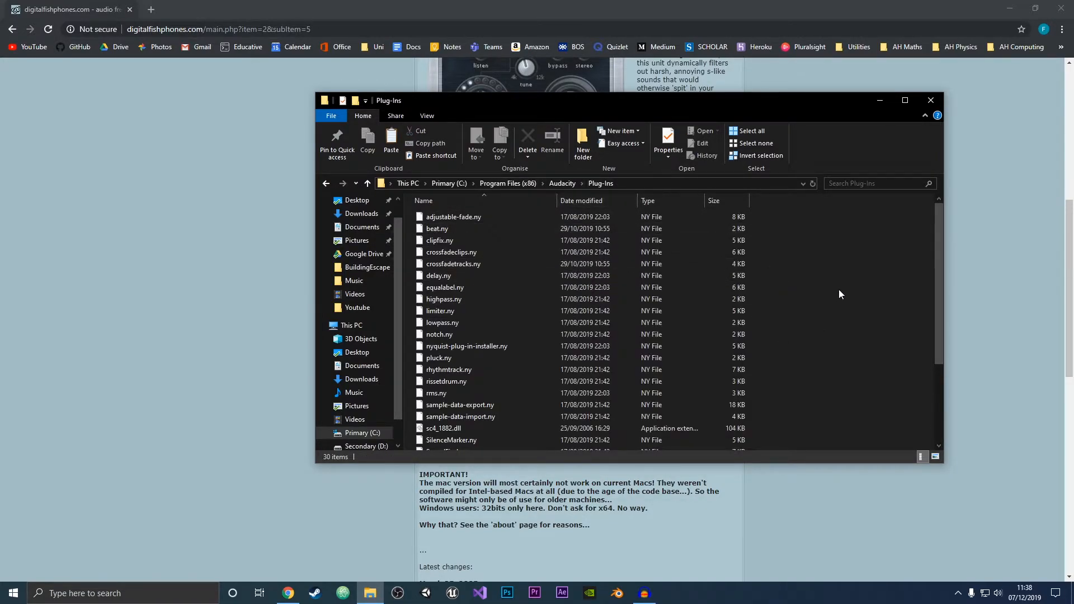
# Paste the Fish Fillets DLLs into Plug-Ins and dismiss the duplicate SPITFISH.dll prompt
pyautogui.scroll(-3)
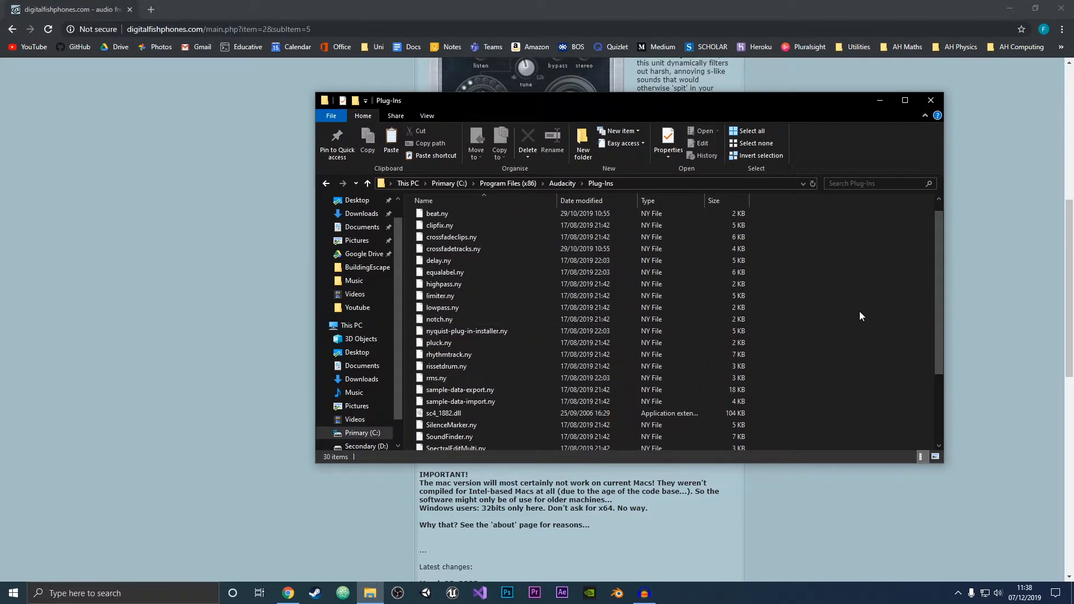
pyautogui.moveTo(834, 261)
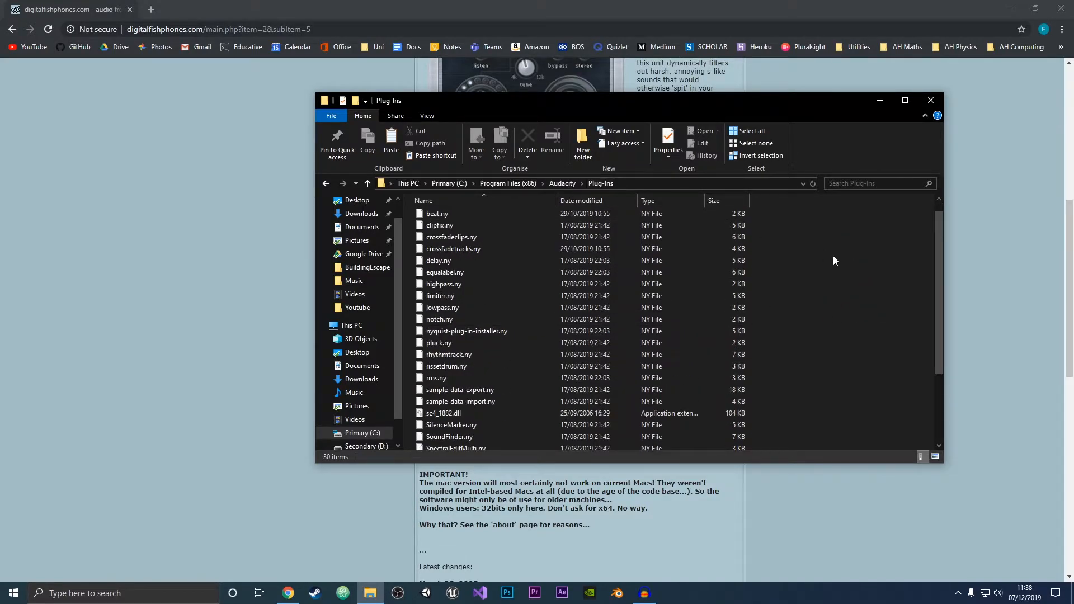
pyautogui.click(368, 144)
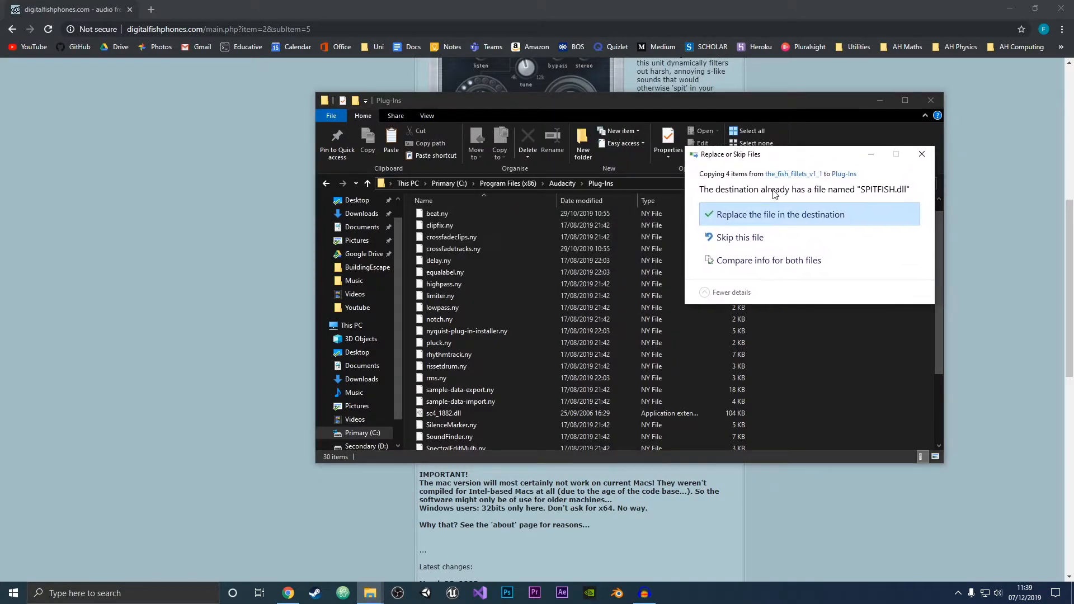
pyautogui.moveTo(717, 297)
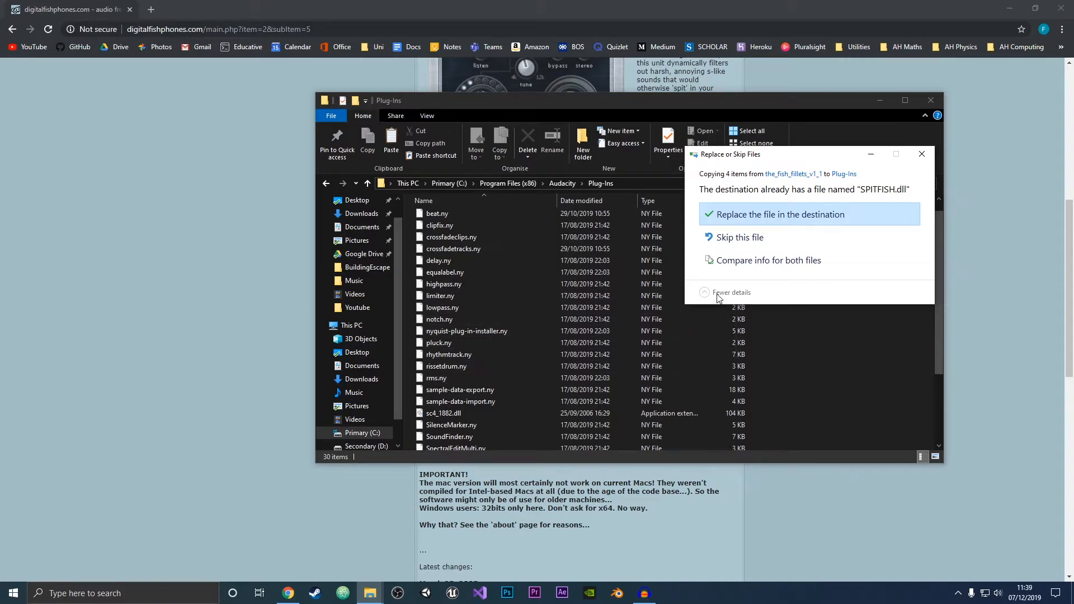
pyautogui.scroll(-3)
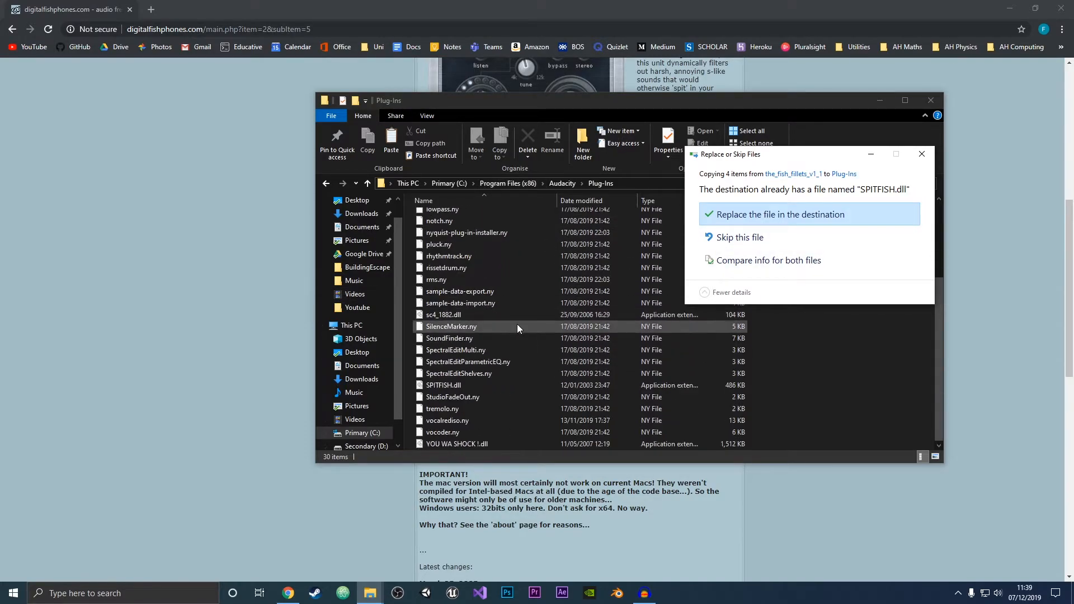
pyautogui.moveTo(893, 167)
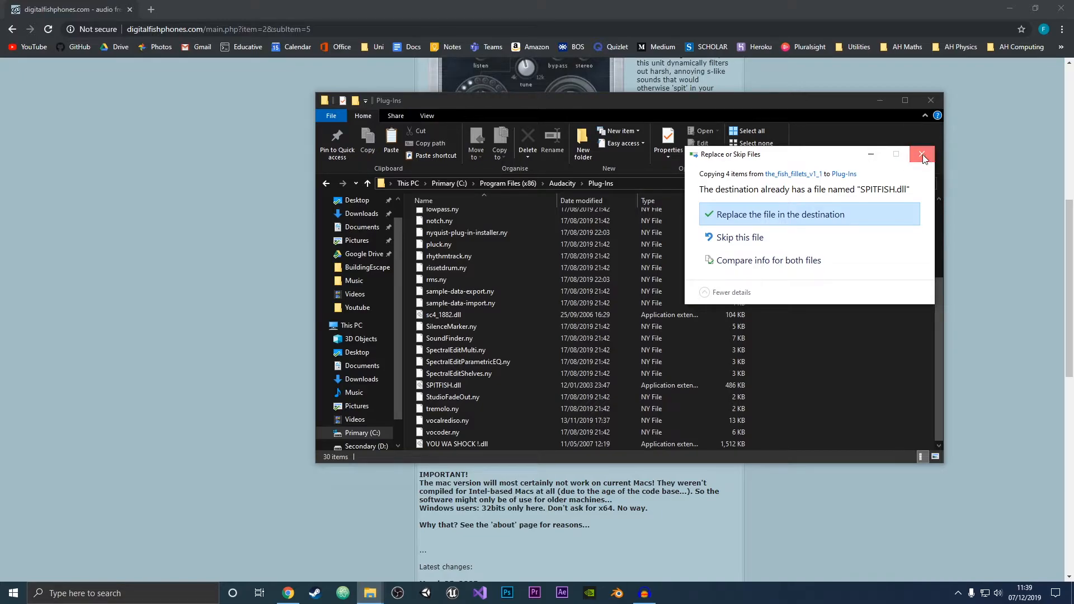
pyautogui.click(921, 154)
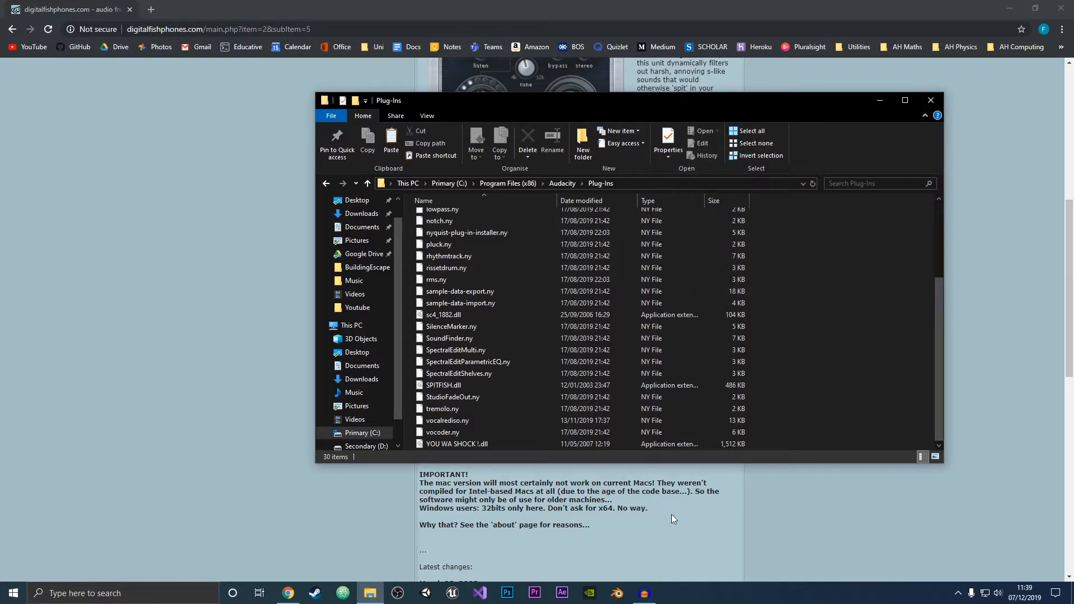
pyautogui.moveTo(764, 255)
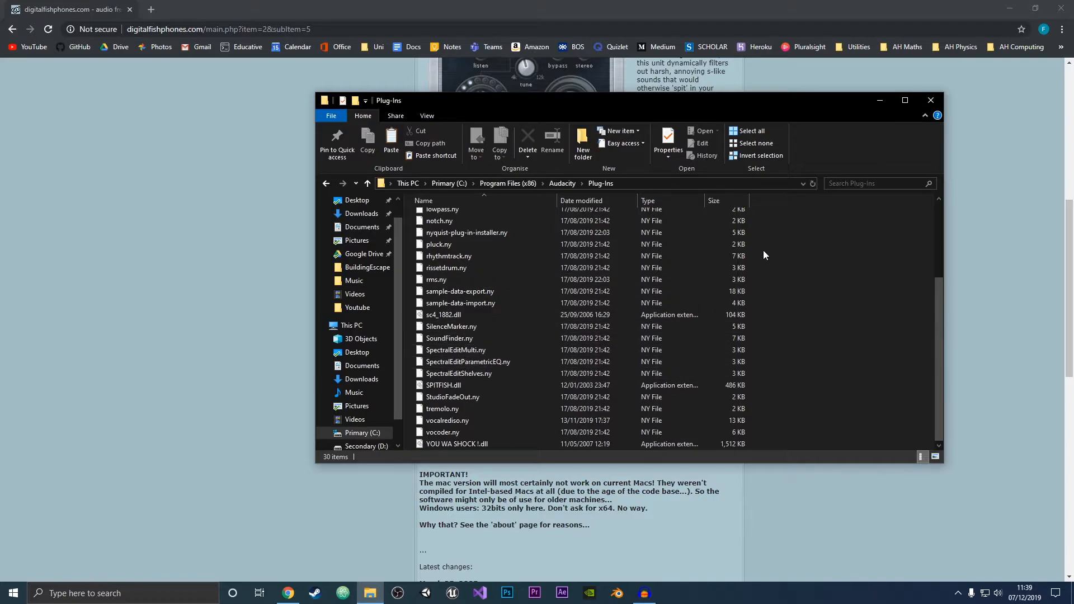
pyautogui.click(642, 593)
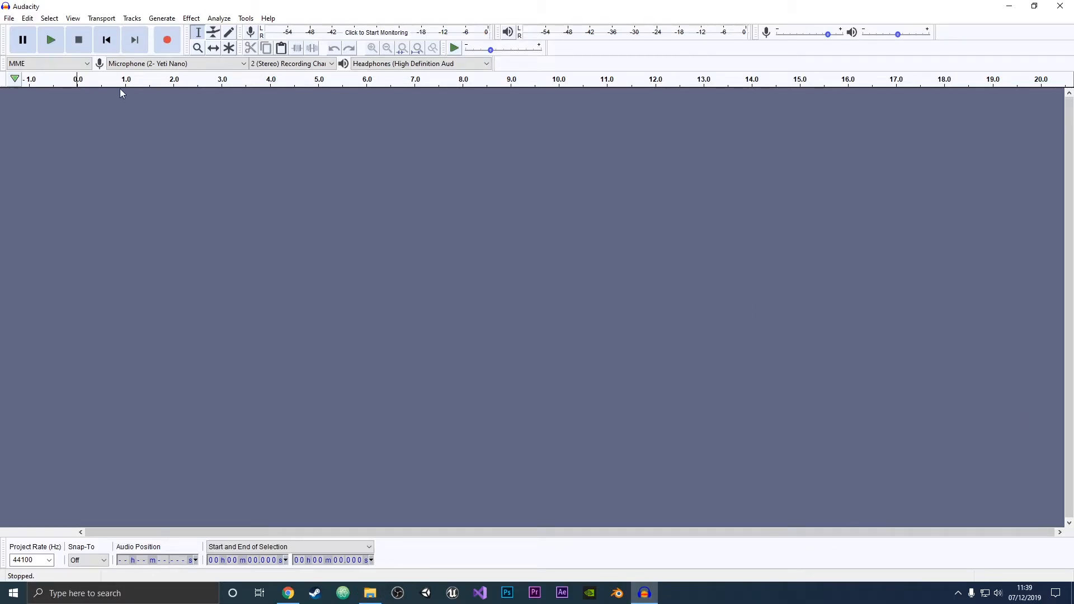
# Choose Effect > Add / Remove Plug-ins to open Manage Plug-ins
pyautogui.click(190, 18)
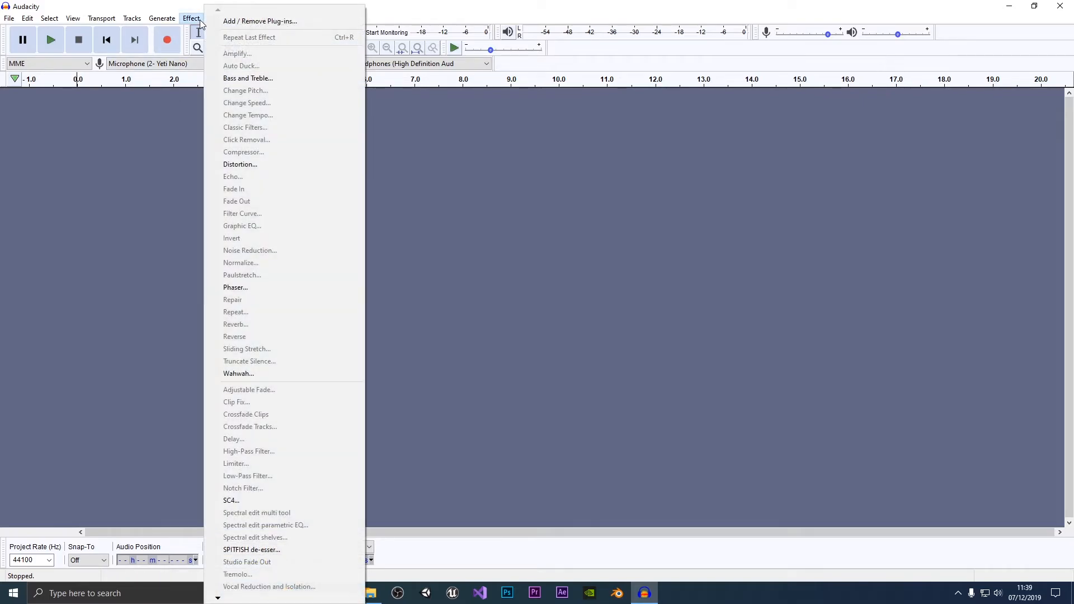
pyautogui.moveTo(274, 20)
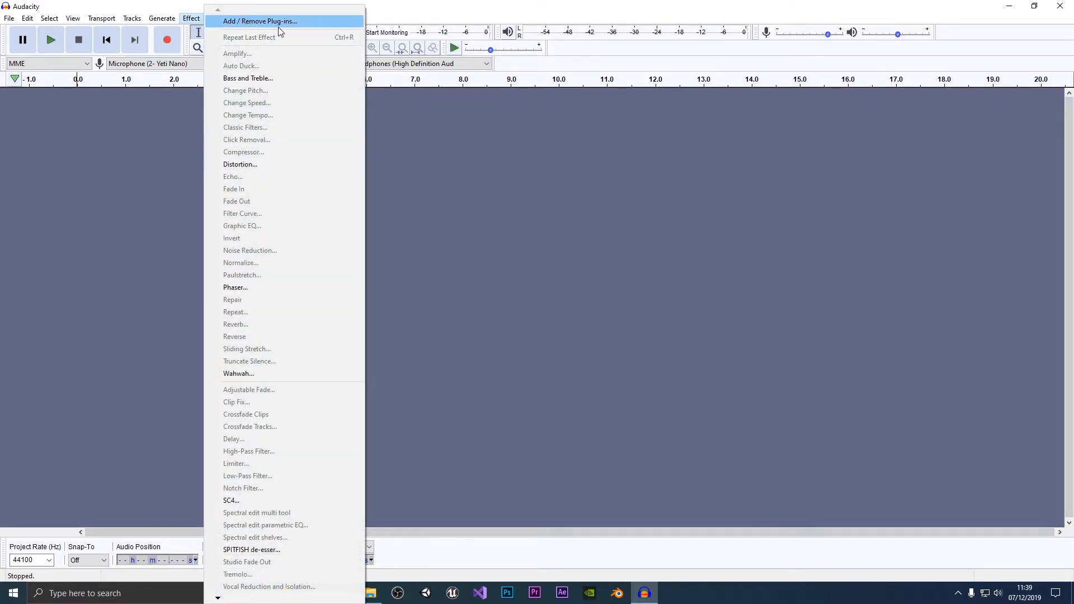
pyautogui.click(260, 21)
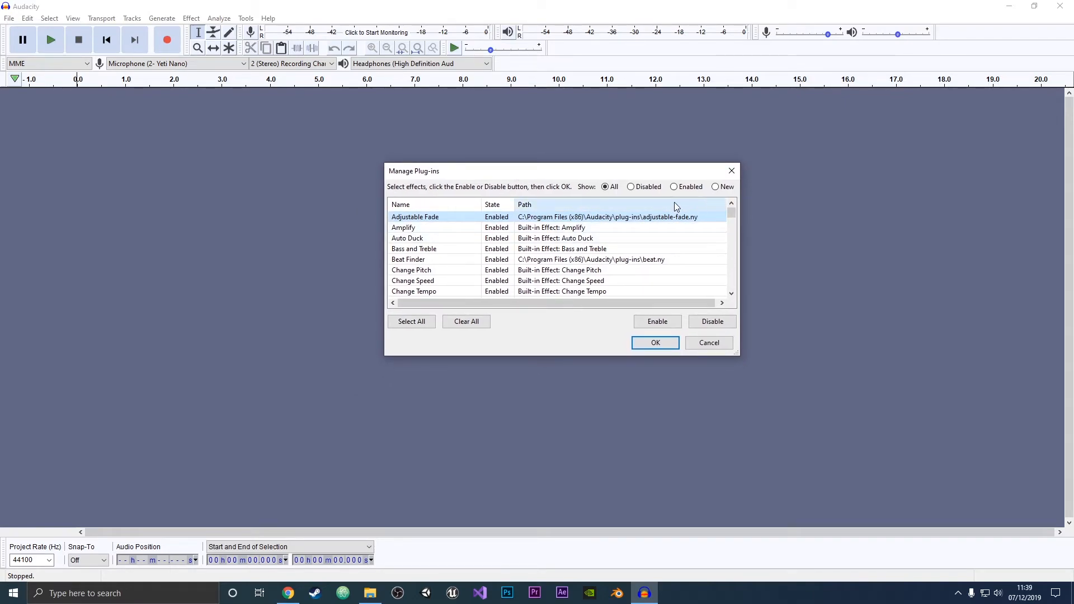
# Filter Manage Plug-ins to New, find only TAL-Reverb-2-64, and close with OK
pyautogui.click(715, 186)
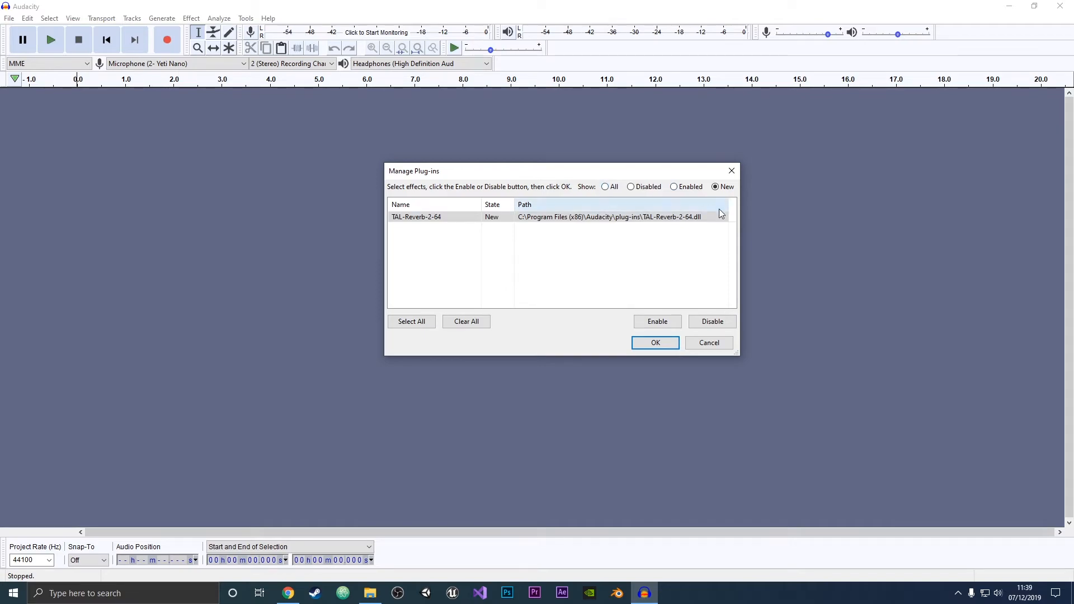
pyautogui.moveTo(694, 213)
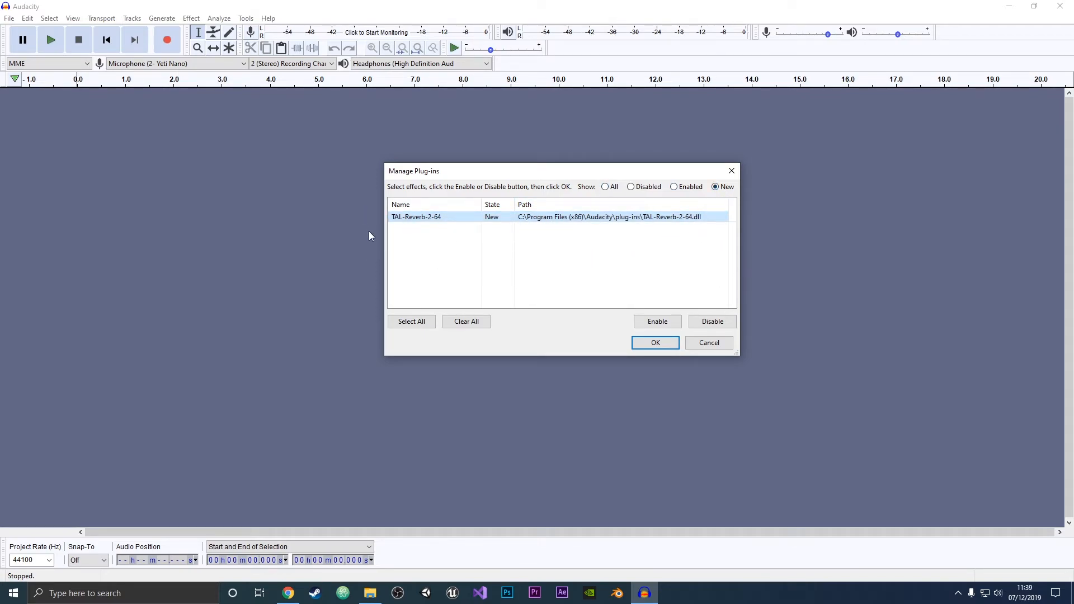
pyautogui.moveTo(471, 236)
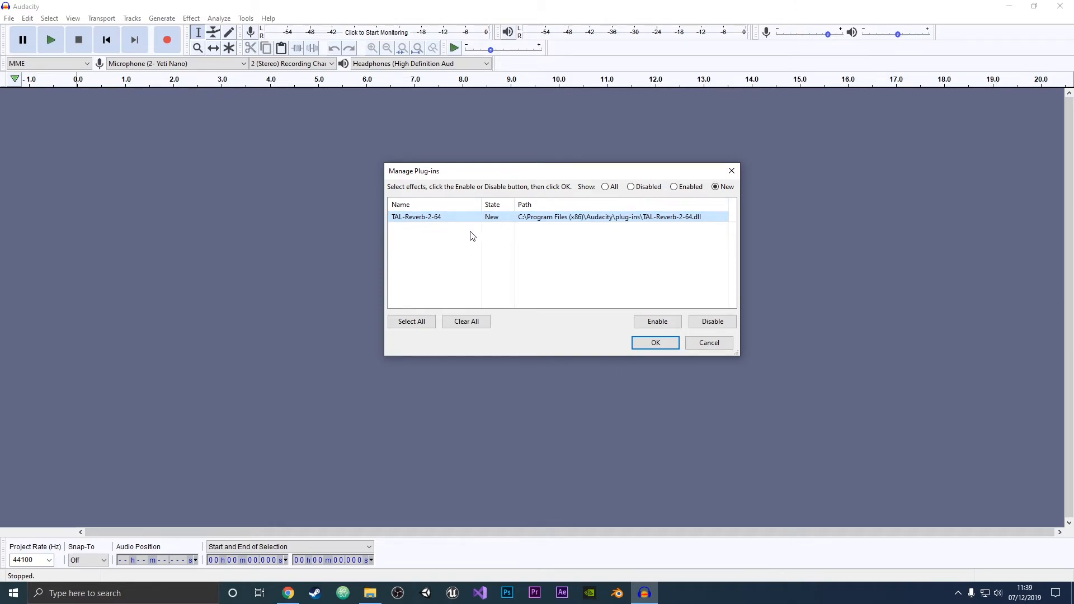
pyautogui.moveTo(672, 225)
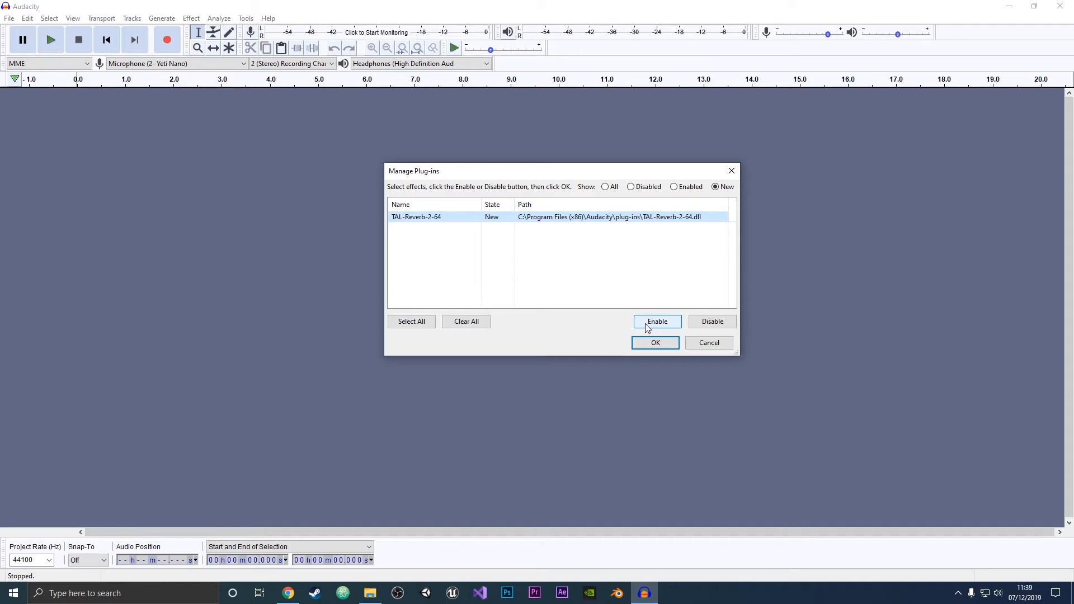
pyautogui.moveTo(694, 297)
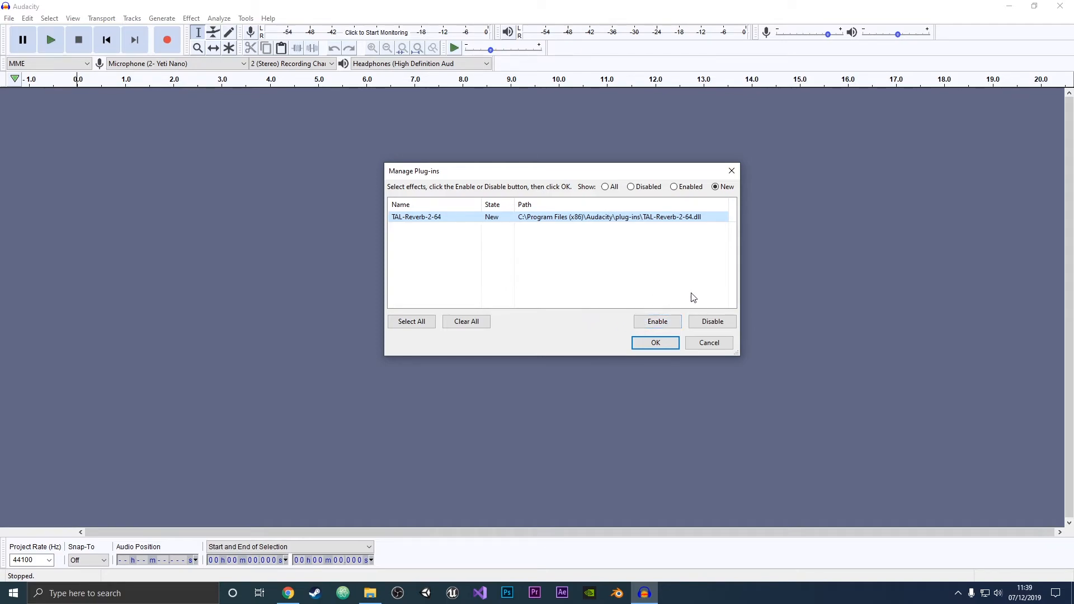
pyautogui.click(654, 342)
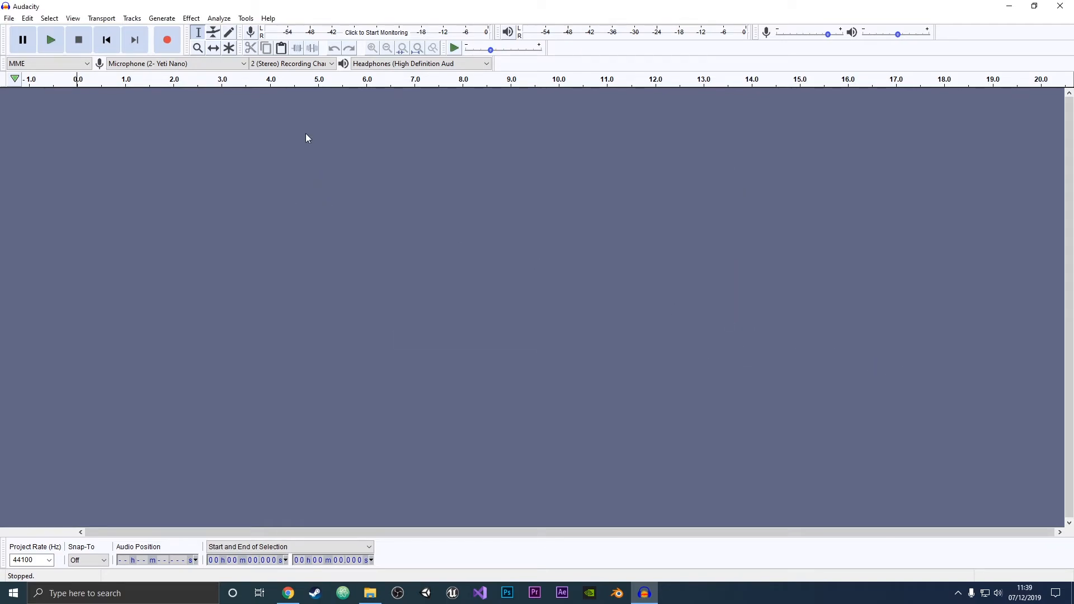
# Open the Effect menu to confirm SPITFISH de-esser is listed
pyautogui.click(191, 18)
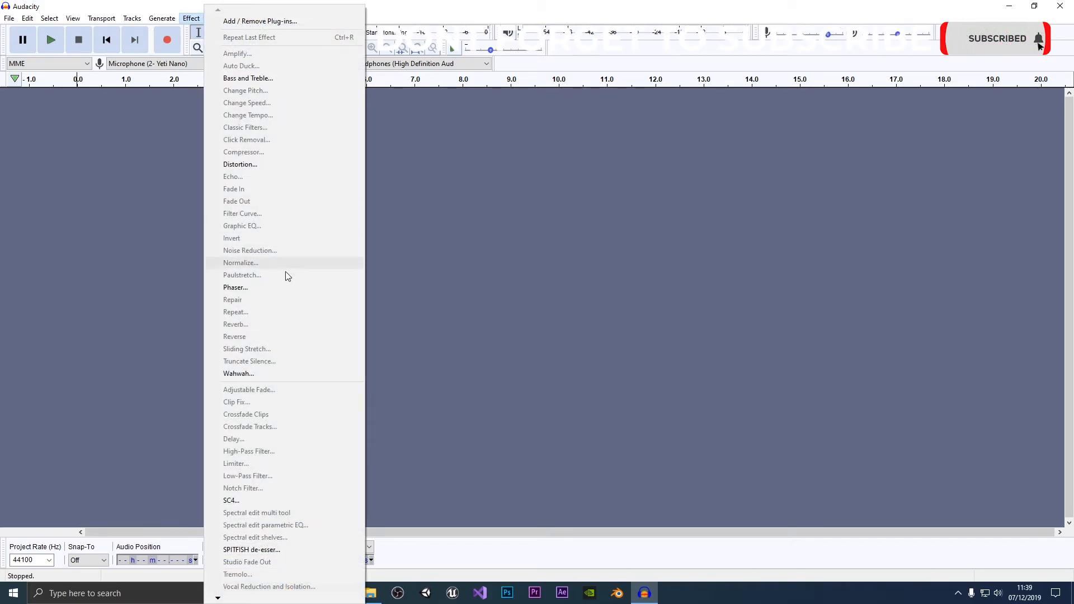
pyautogui.moveTo(197, 291)
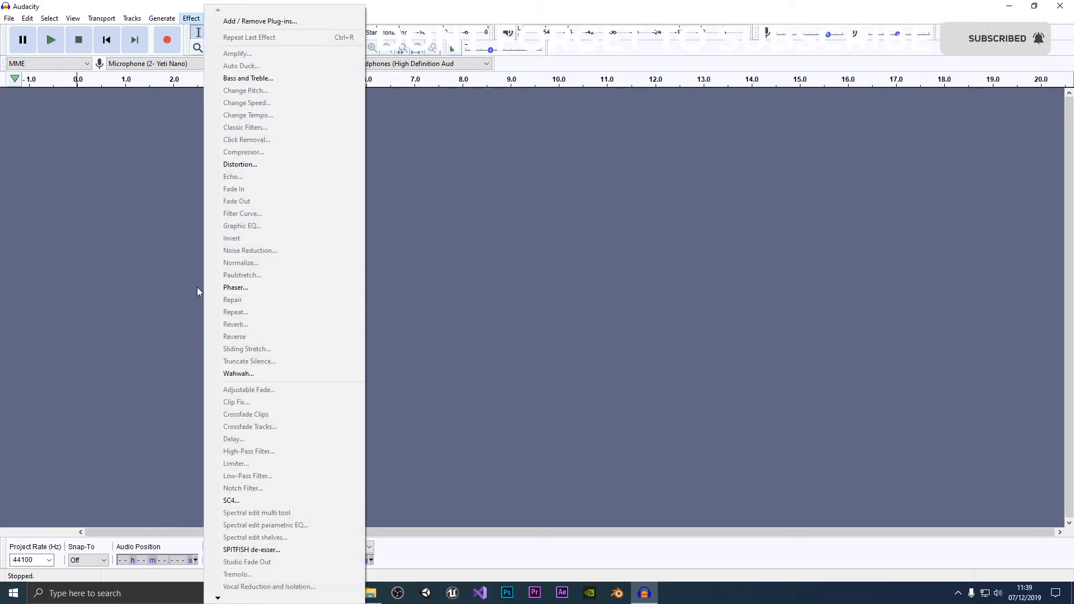
pyautogui.moveTo(263, 552)
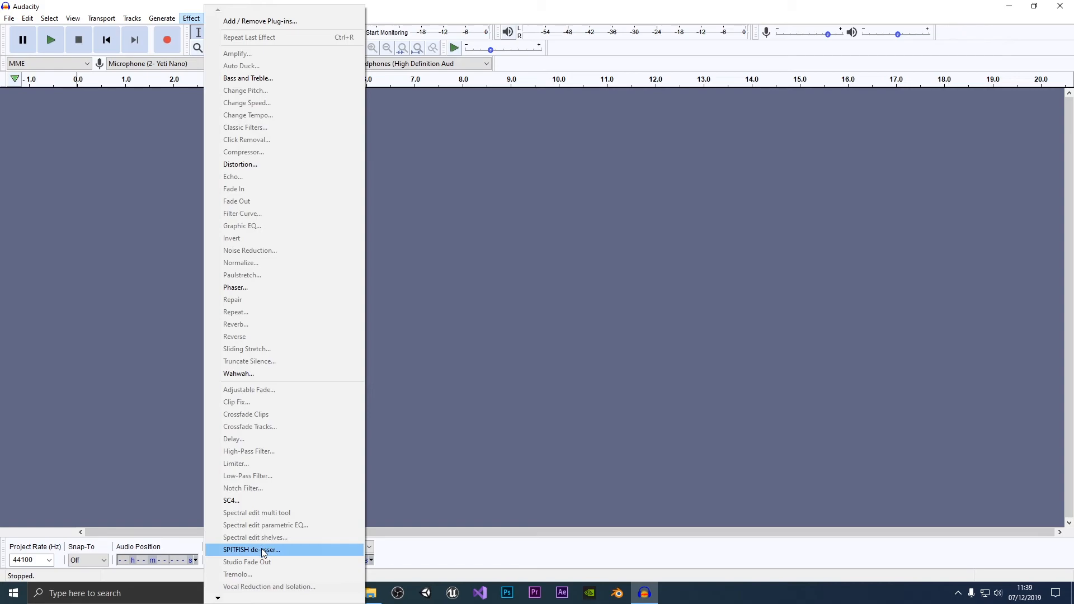
pyautogui.moveTo(251, 550)
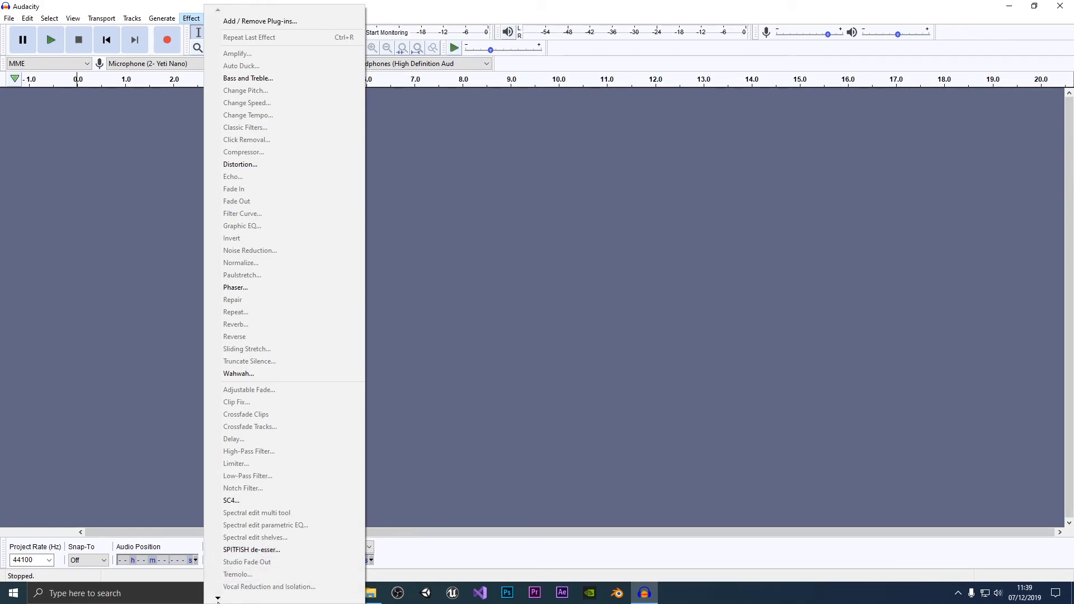